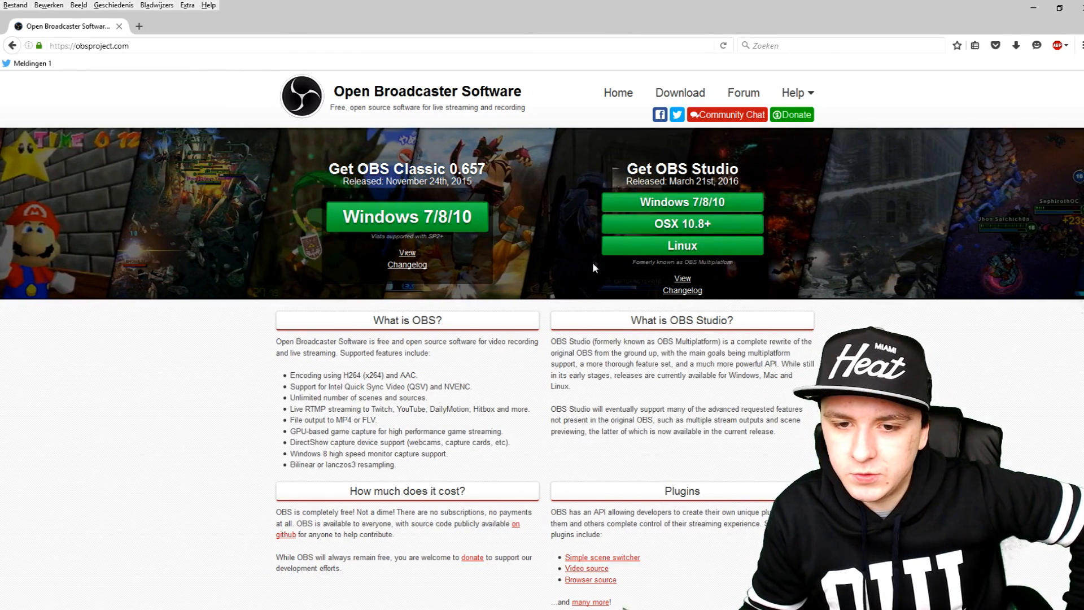
Step: Download the OBS Studio Windows installer, save the file and launch it from the downloads panel
{"action": "left_click", "coordinate": [681, 202]}
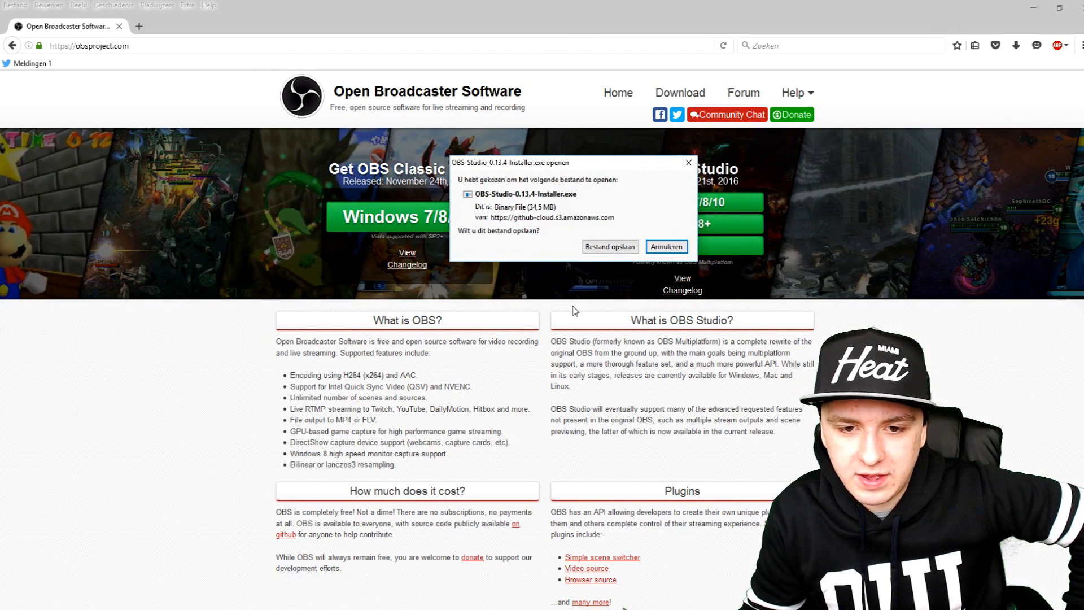
{"action": "left_click", "coordinate": [609, 247]}
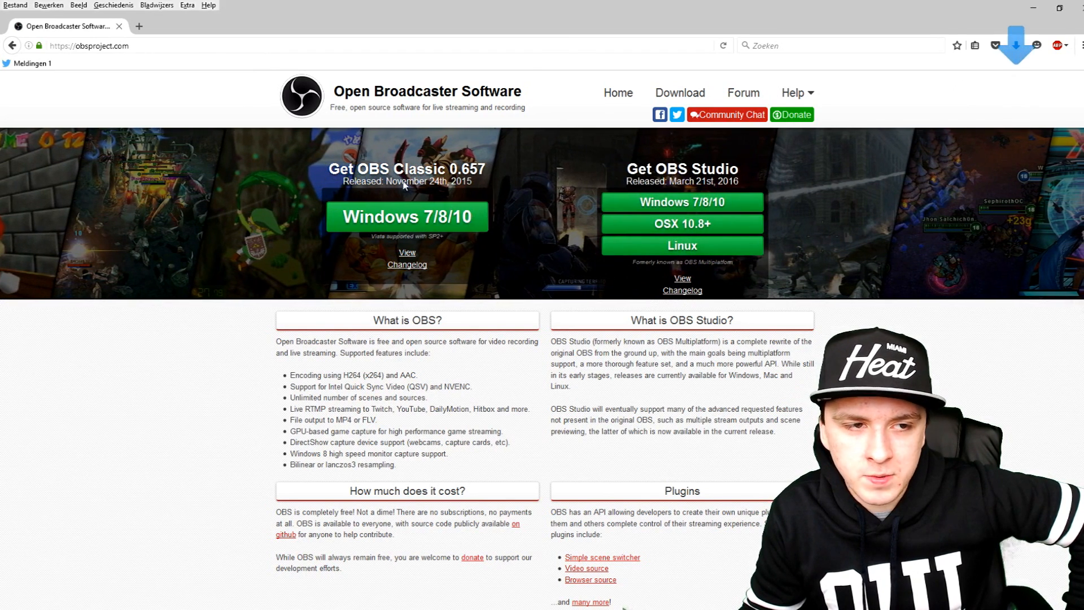
{"action": "left_click", "coordinate": [187, 5]}
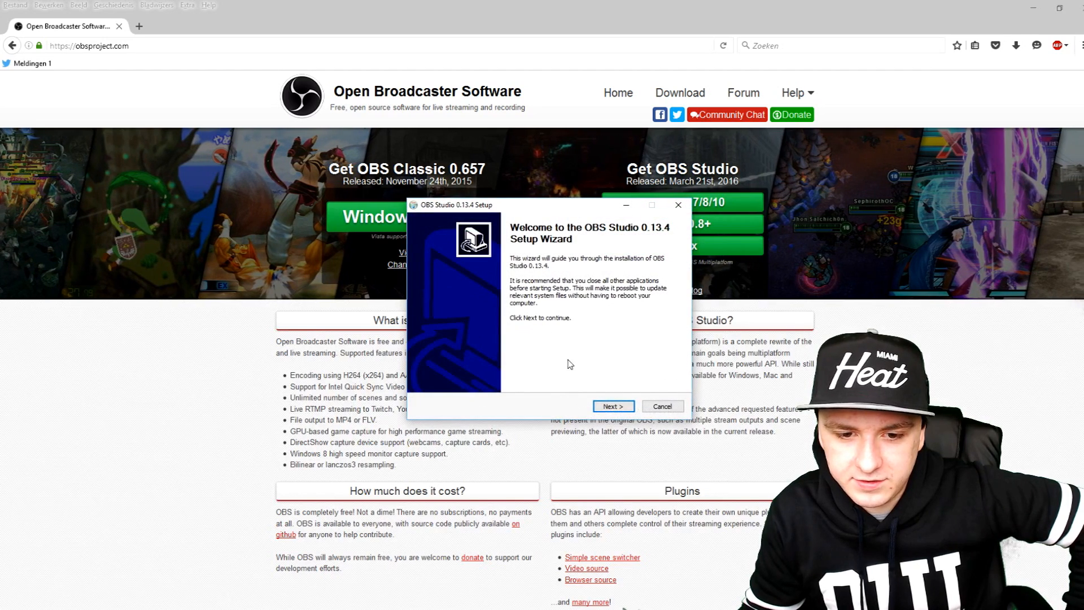
Step: Install OBS Studio 0.13.4 into the default obs-studio folder and finish with Run OBS Studio checked
{"action": "left_click", "coordinate": [612, 406]}
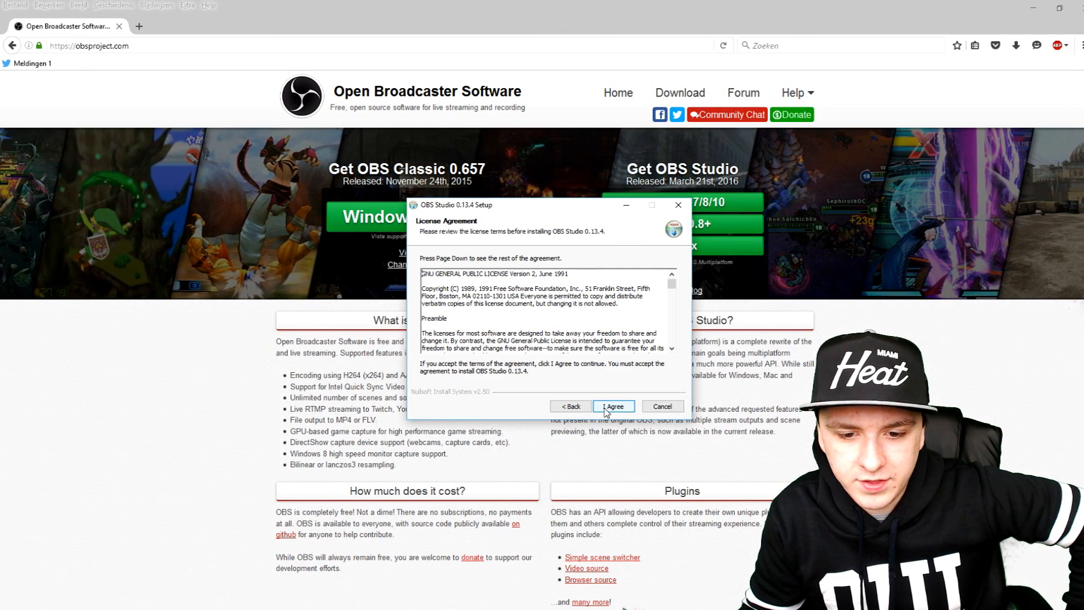
{"action": "left_click", "coordinate": [612, 406]}
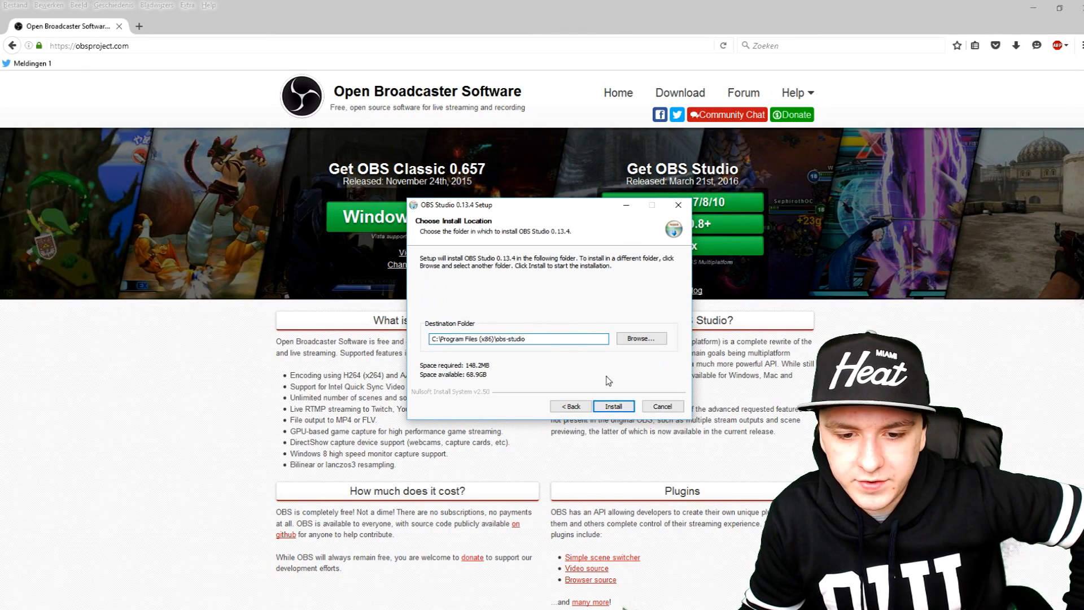
{"action": "left_click", "coordinate": [613, 406]}
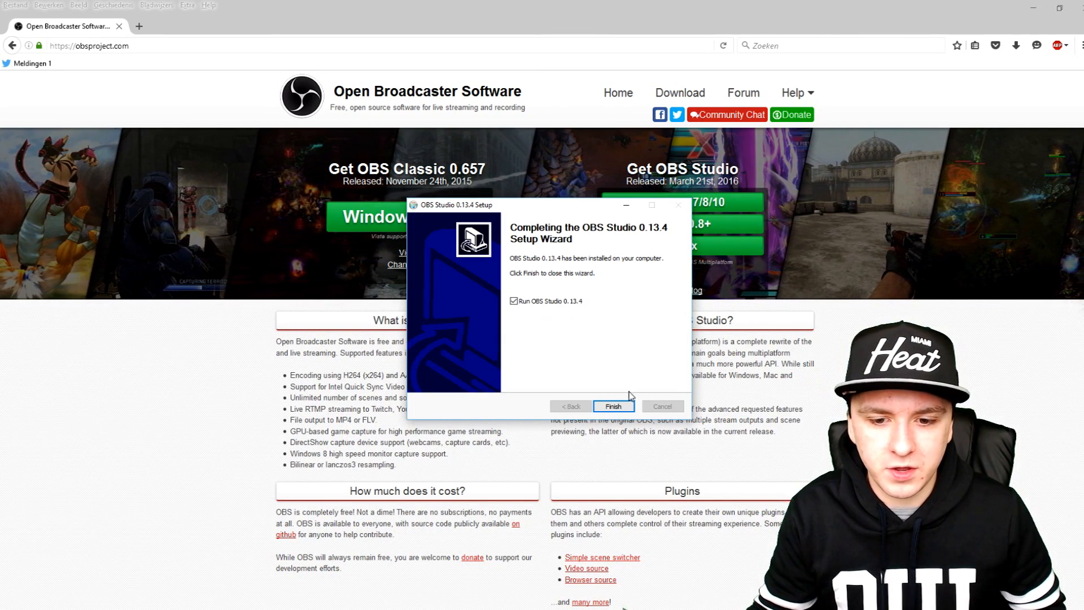
{"action": "left_click", "coordinate": [613, 406]}
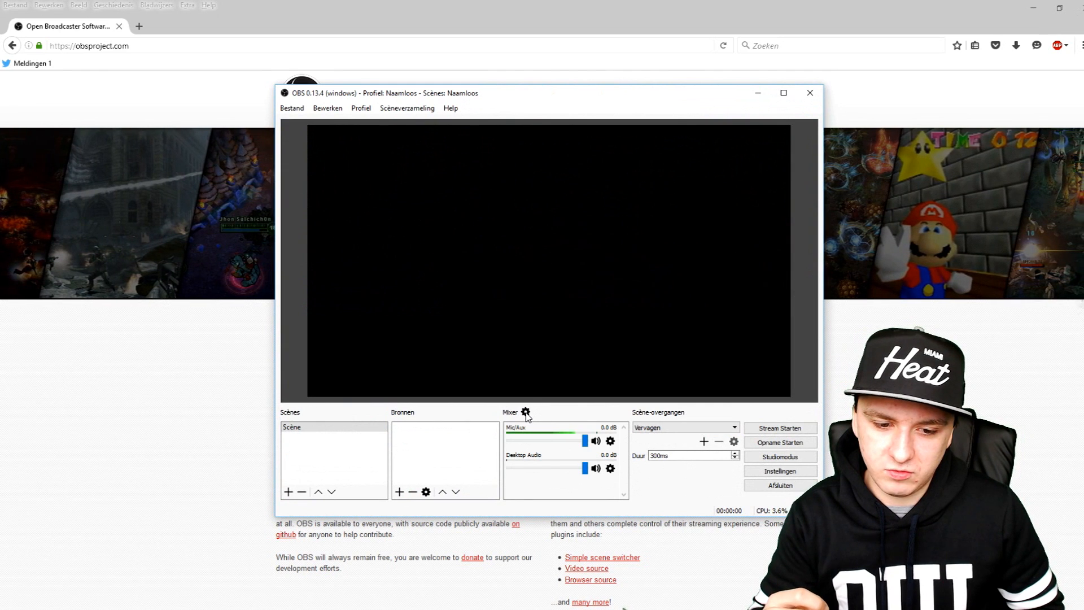
{"action": "mouse_move", "coordinate": [509, 347]}
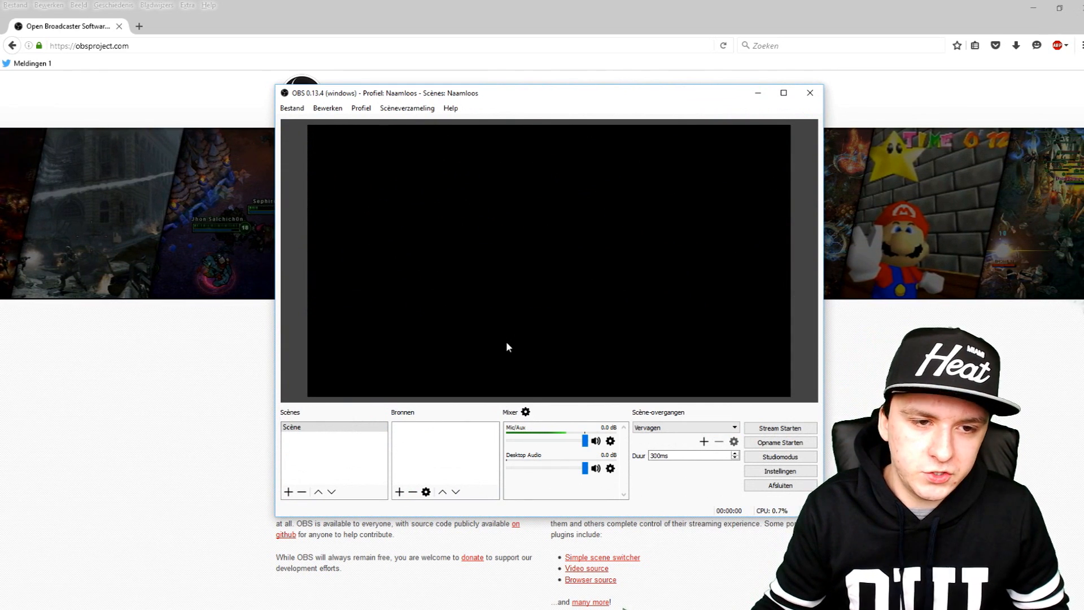
Step: Maximize the OBS Studio main window so it fills the screen
{"action": "left_click", "coordinate": [783, 92]}
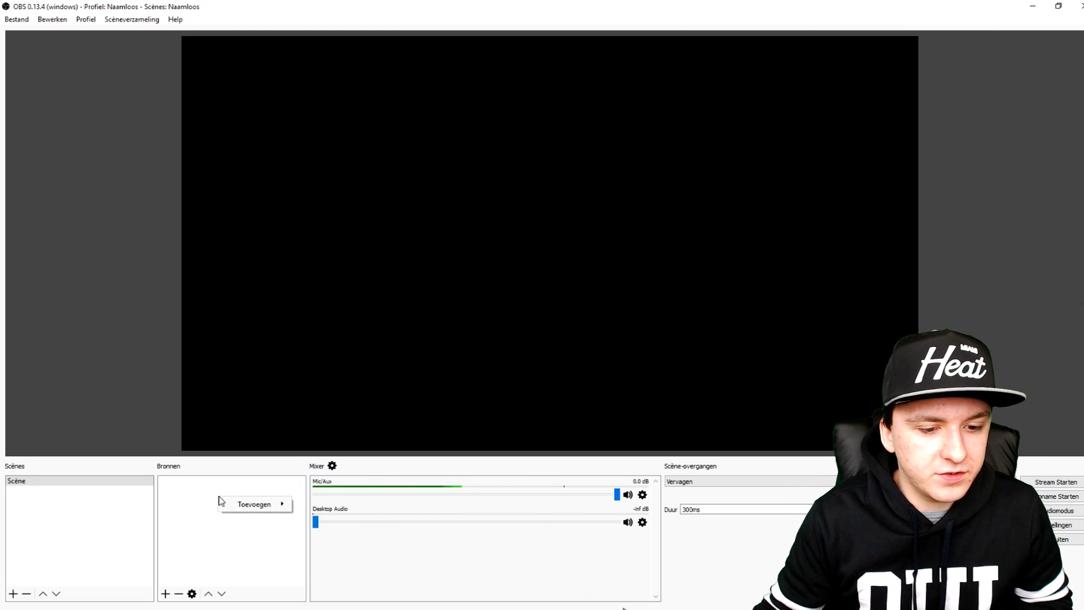
Step: Add a Video capture-apparaat source using the Logitech HD Pro Webcam C920 with default properties
{"action": "left_click", "coordinate": [254, 503]}
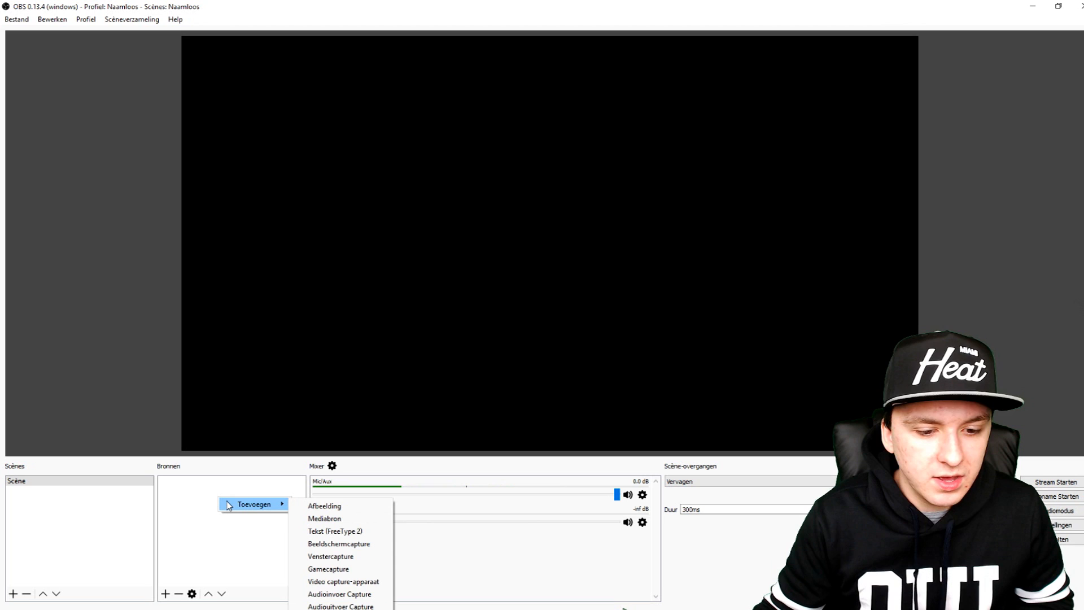
{"action": "left_click", "coordinate": [342, 581]}
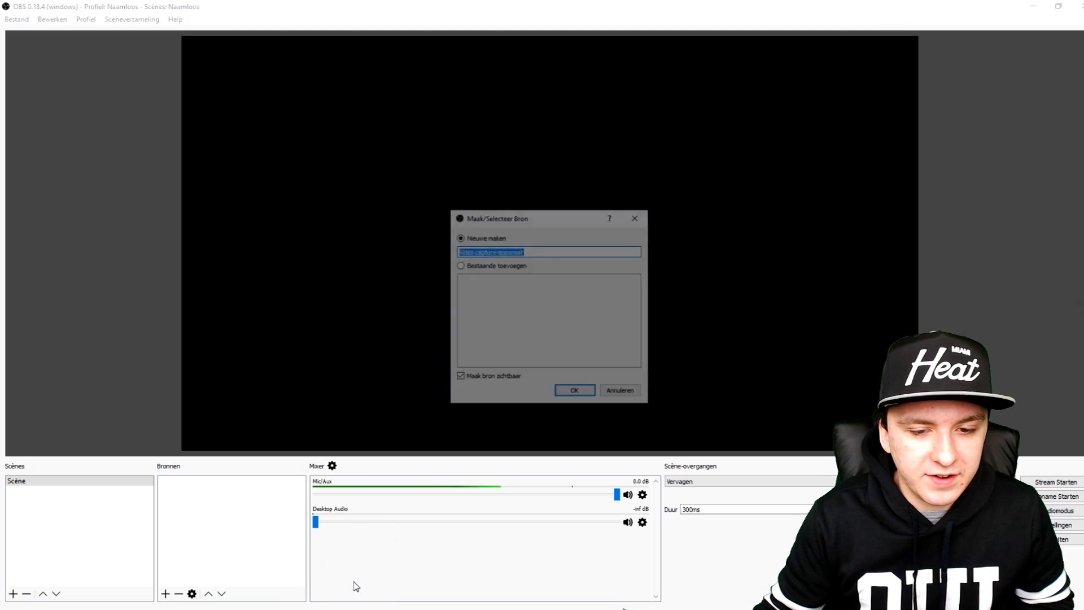
{"action": "left_click", "coordinate": [573, 390]}
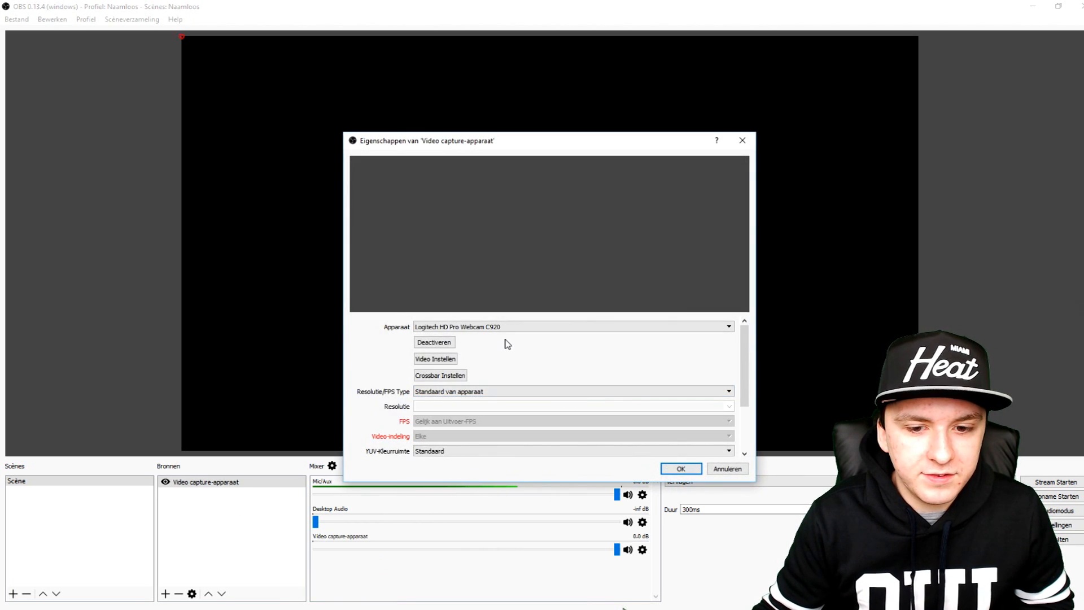
{"action": "left_click", "coordinate": [681, 468]}
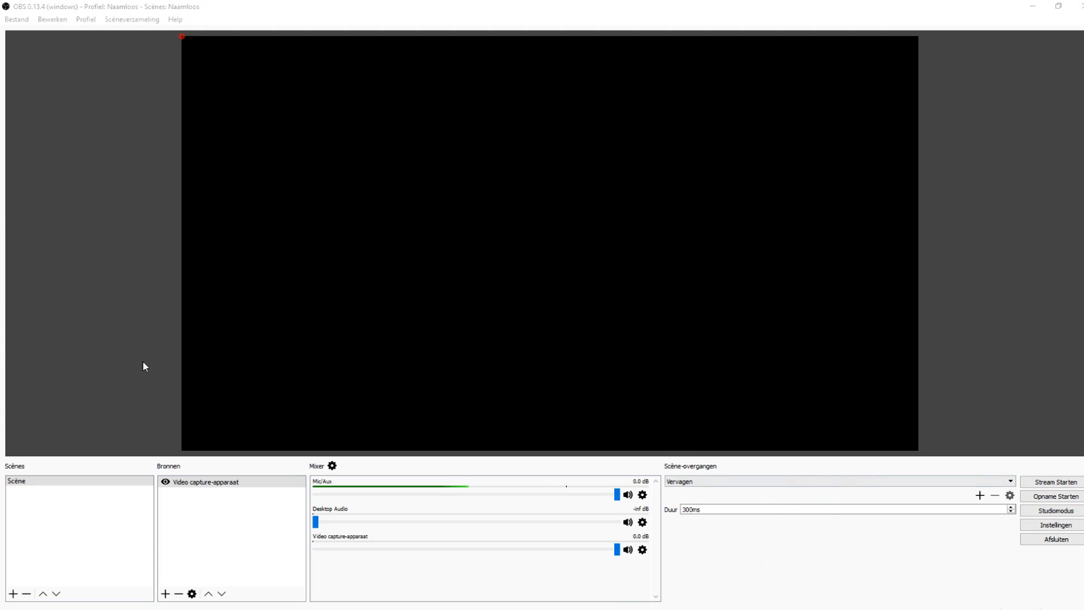
Step: In the webcam source's properties, set Resolutie/FPS Type to Aangepast with resolution 1920x1080
{"action": "left_click", "coordinate": [206, 481]}
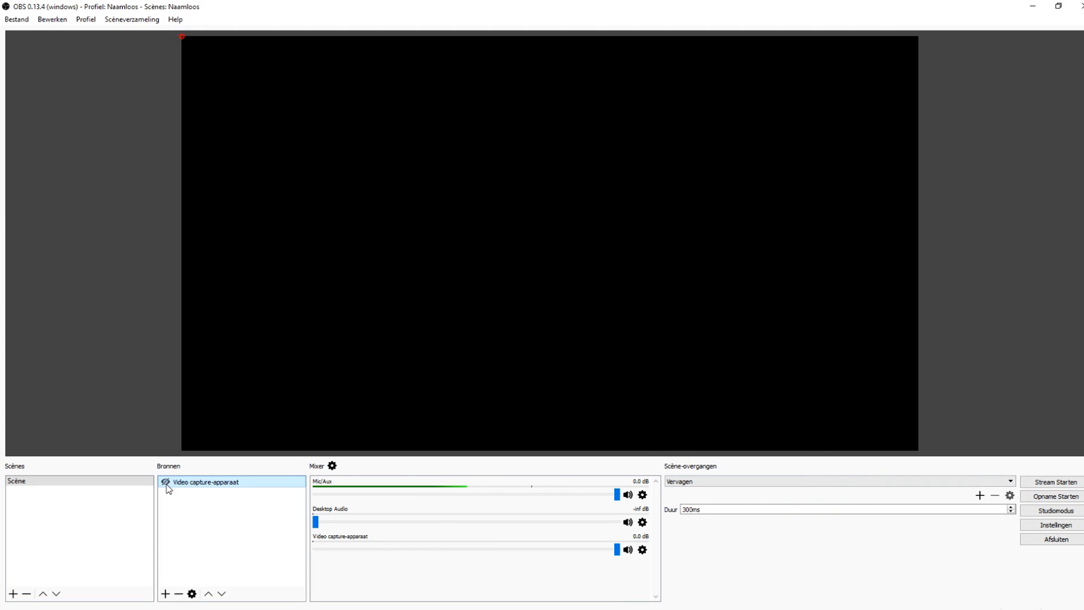
{"action": "double_click", "coordinate": [206, 481]}
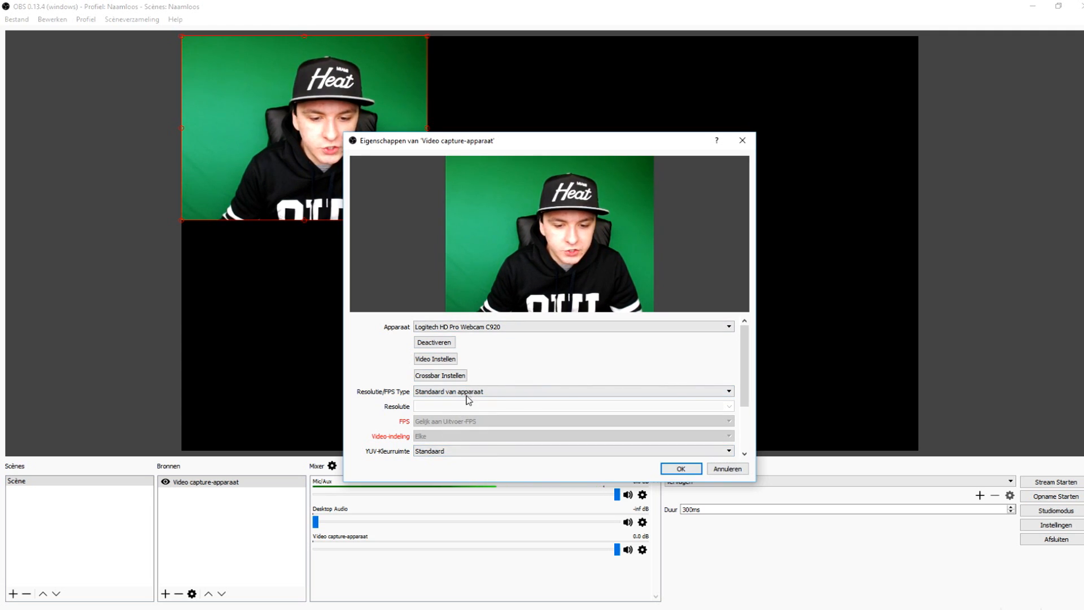
{"action": "left_click", "coordinate": [573, 391]}
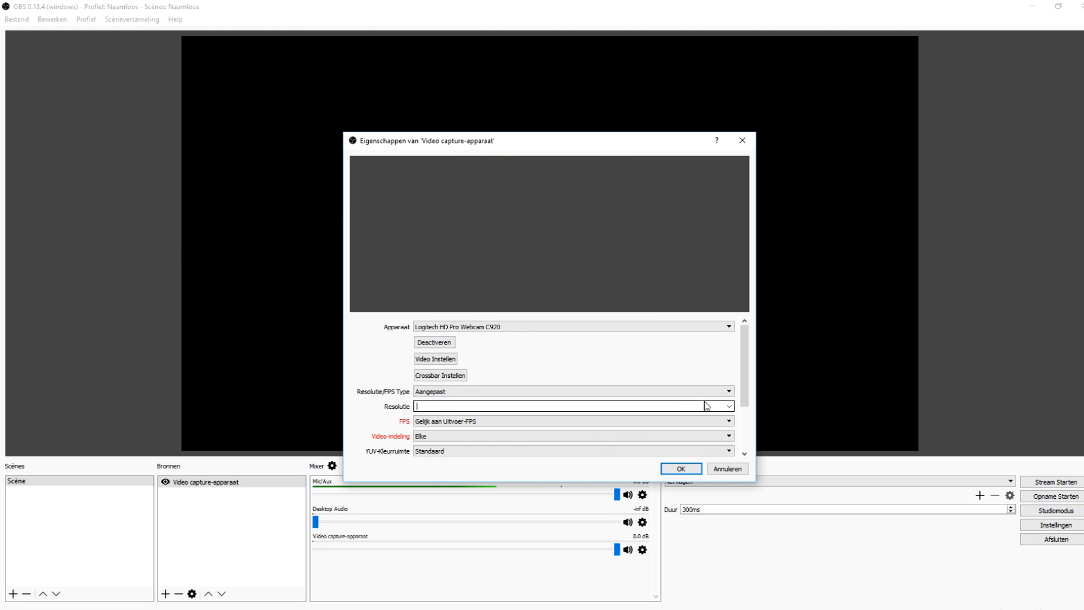
{"action": "left_click", "coordinate": [728, 406]}
{"action": "type", "text": "1920x1080"}
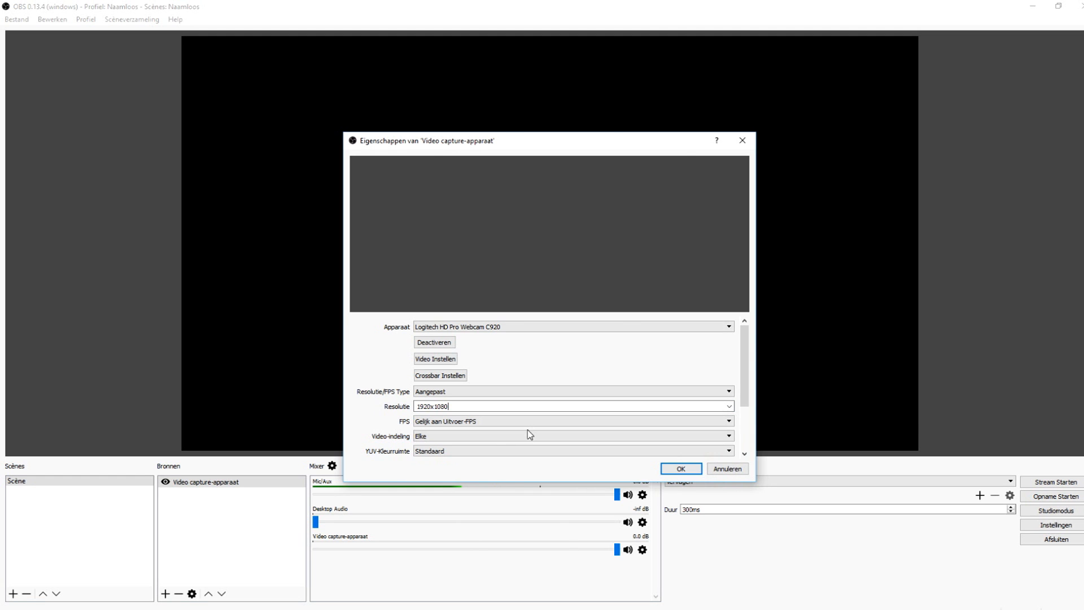
Step: Confirm the custom 1920x1080 setting so the webcam feed fills the preview canvas
{"action": "left_click", "coordinate": [679, 468]}
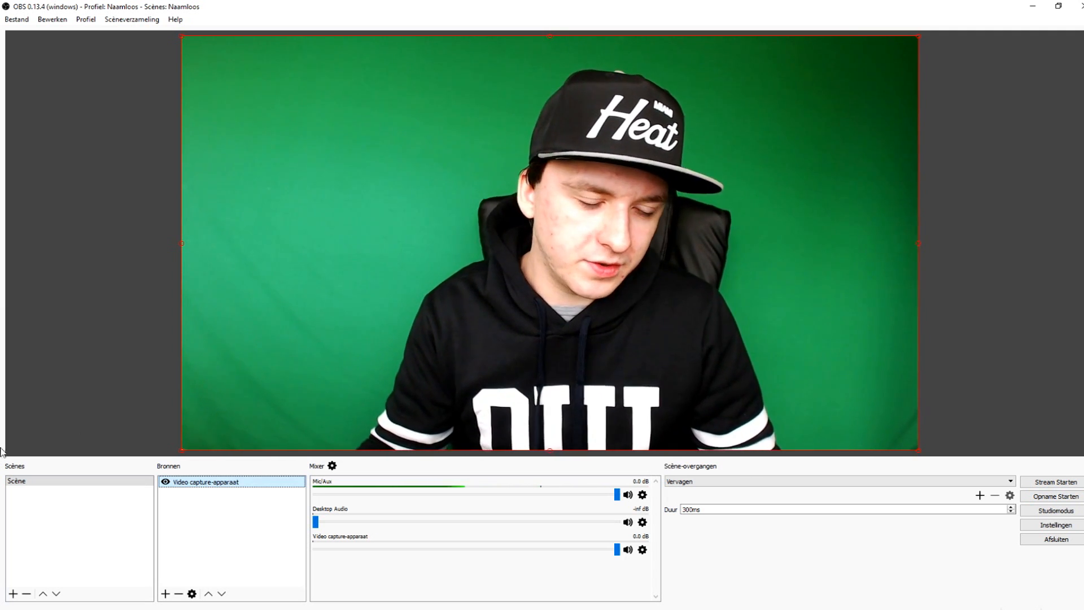
Step: Review the Mic/Aux and Desktop Audio values in Geavanceerde Audioinstellingen, then close the window
{"action": "left_click", "coordinate": [166, 482]}
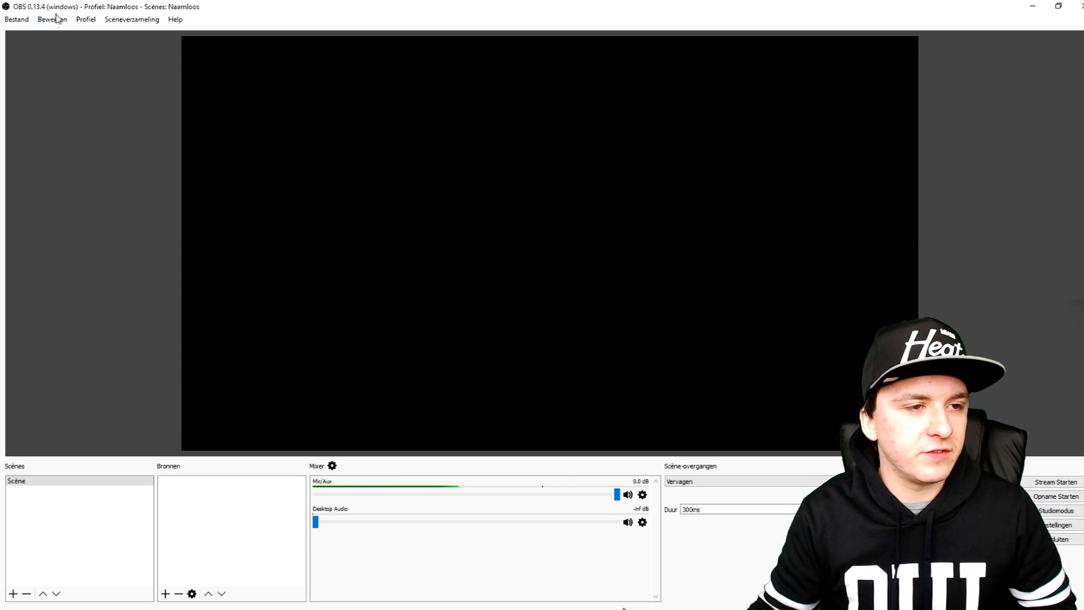
{"action": "left_click", "coordinate": [52, 19]}
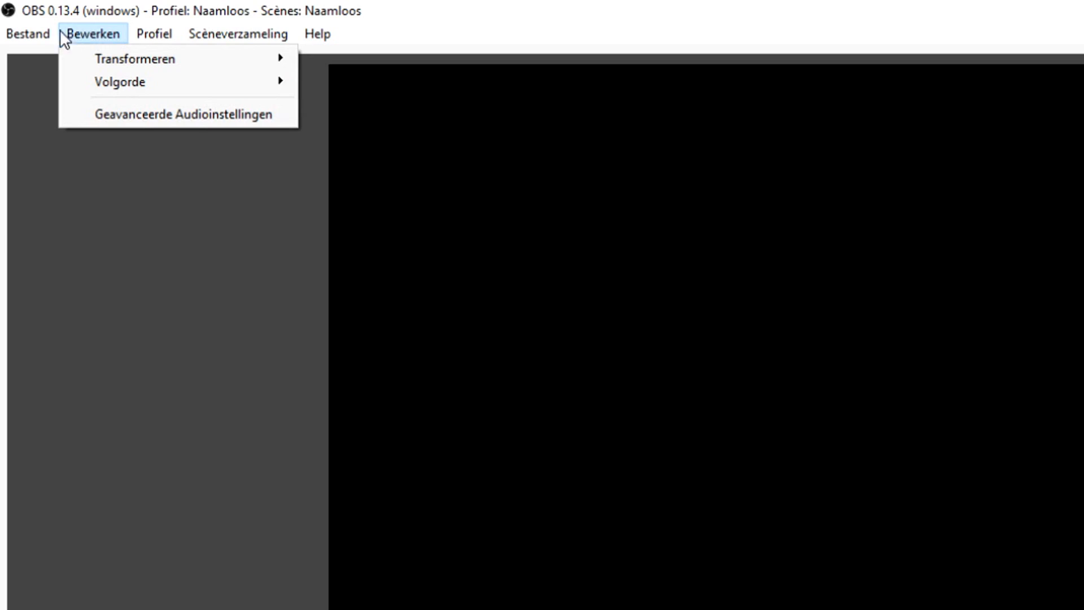
{"action": "left_click", "coordinate": [186, 114]}
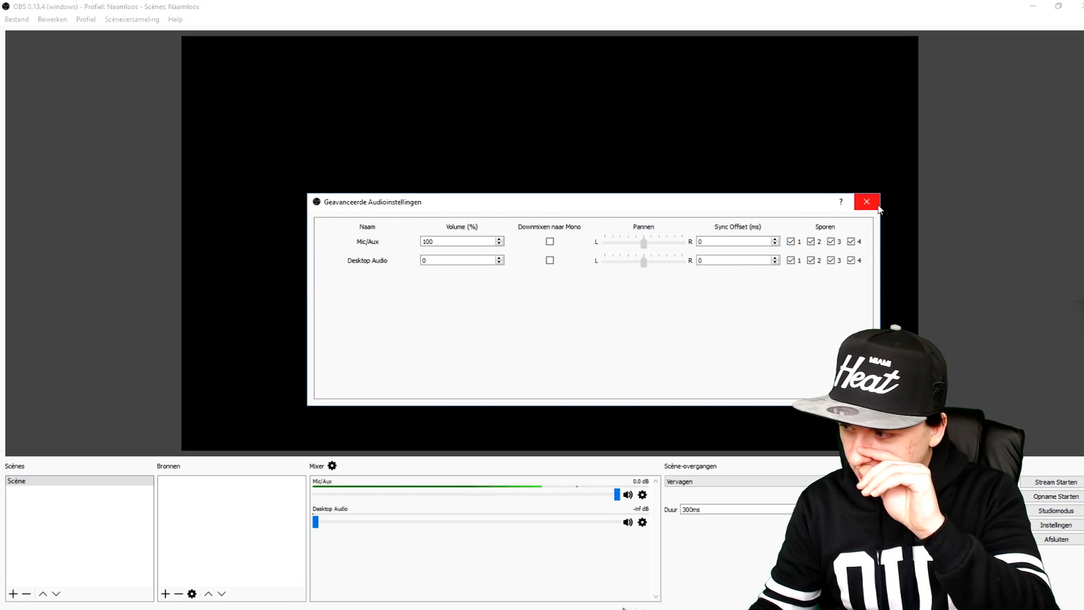
{"action": "left_click", "coordinate": [866, 202]}
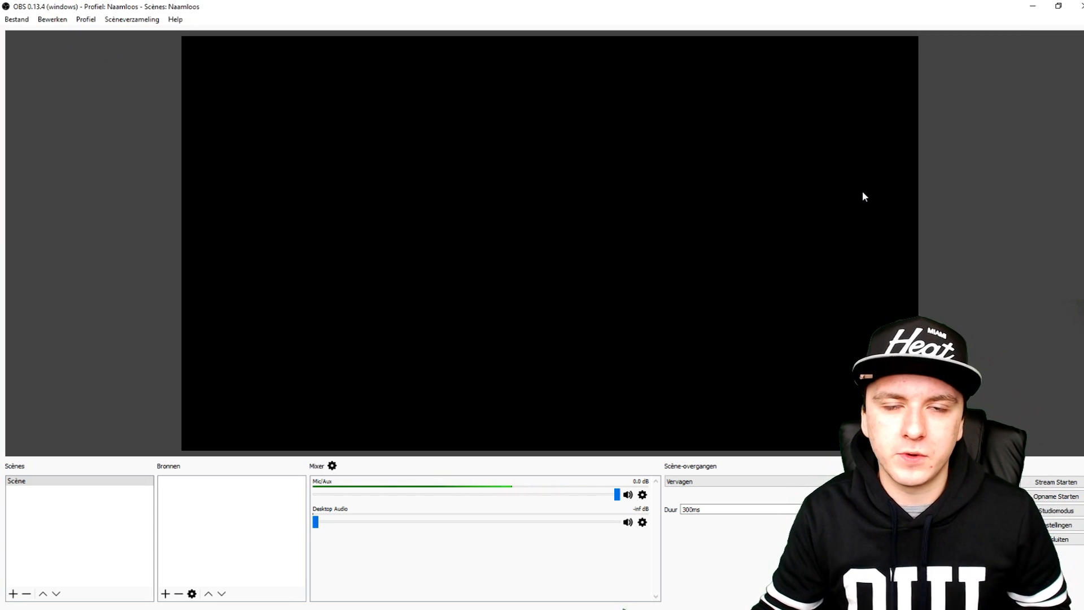